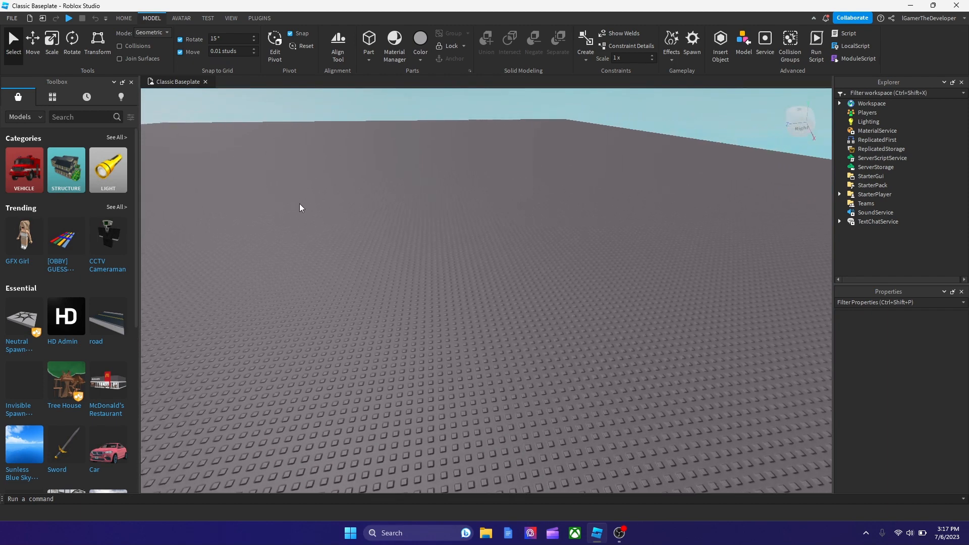
# Step: Insert a Sphere part from the Home tab's Part list onto the baseplate
pyautogui.click(123, 18)
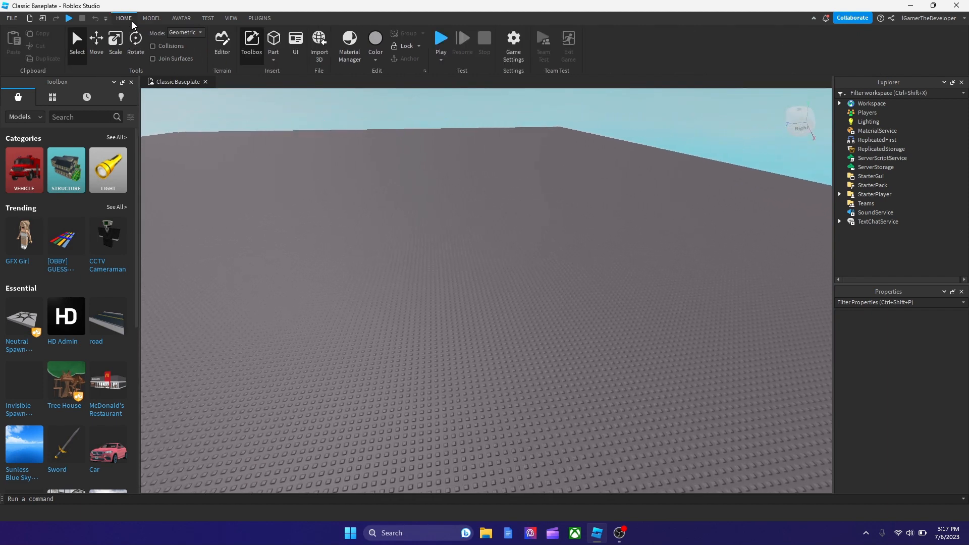
pyautogui.moveTo(262, 65)
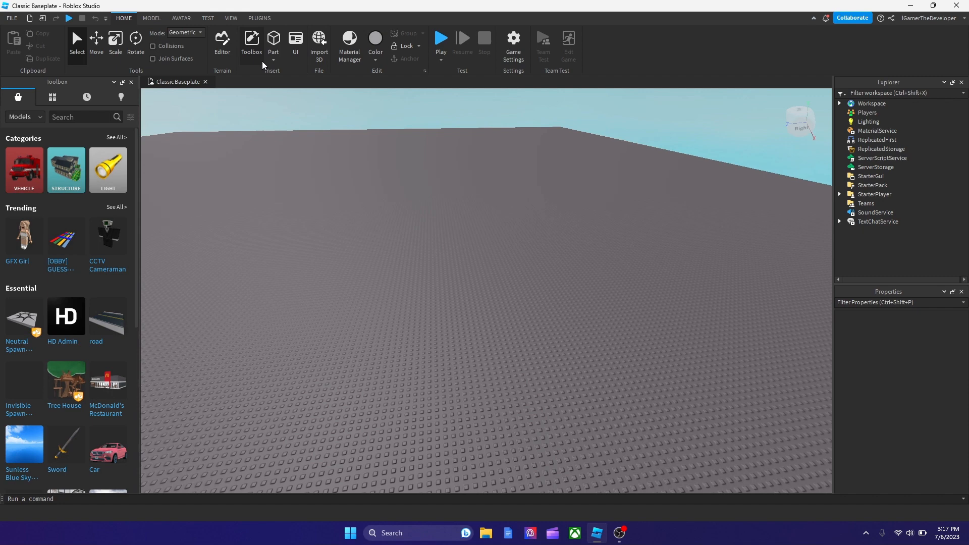
pyautogui.click(273, 46)
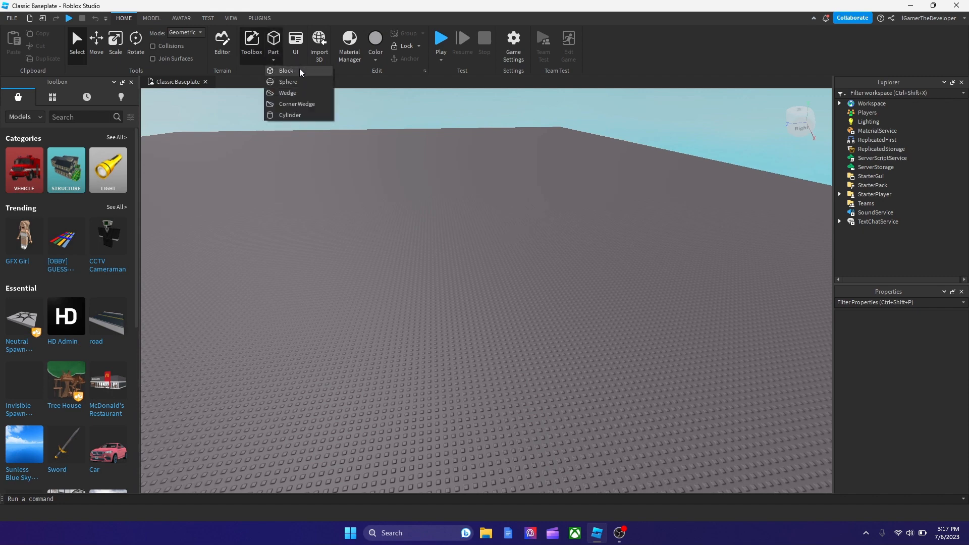
pyautogui.moveTo(317, 91)
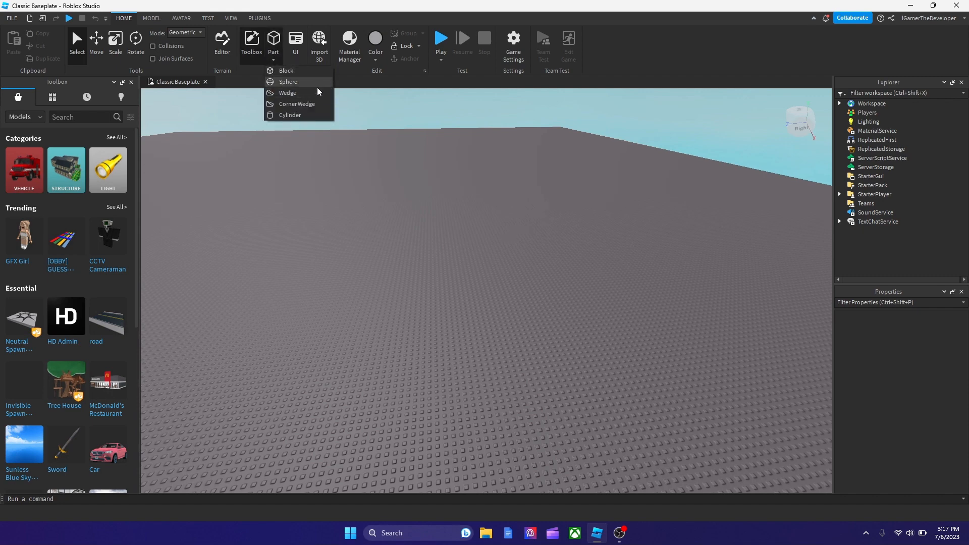
pyautogui.moveTo(295, 93)
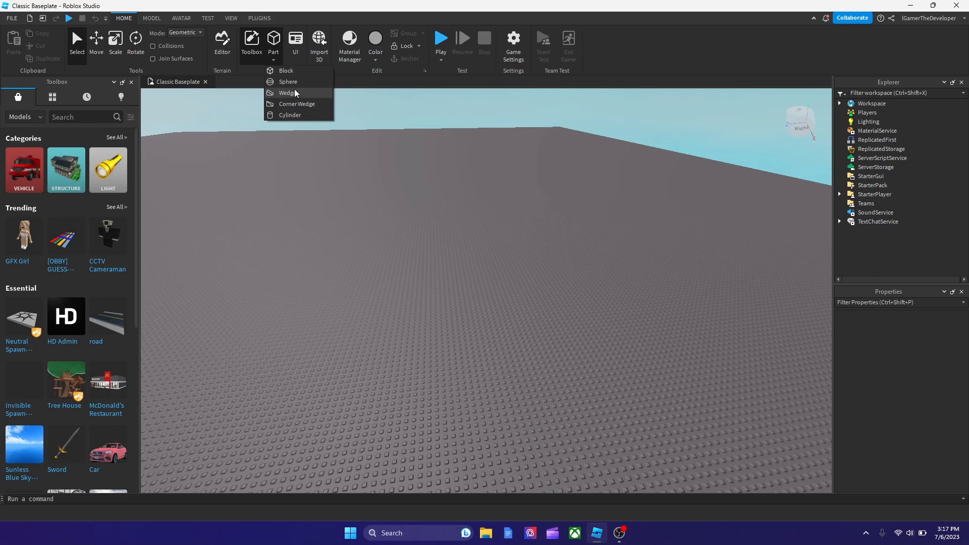
pyautogui.click(288, 81)
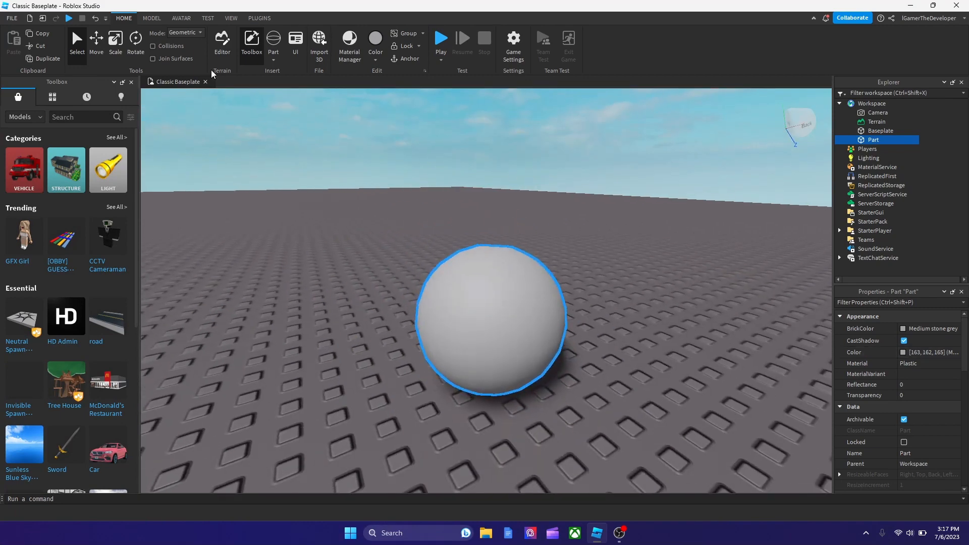
pyautogui.moveTo(867, 158)
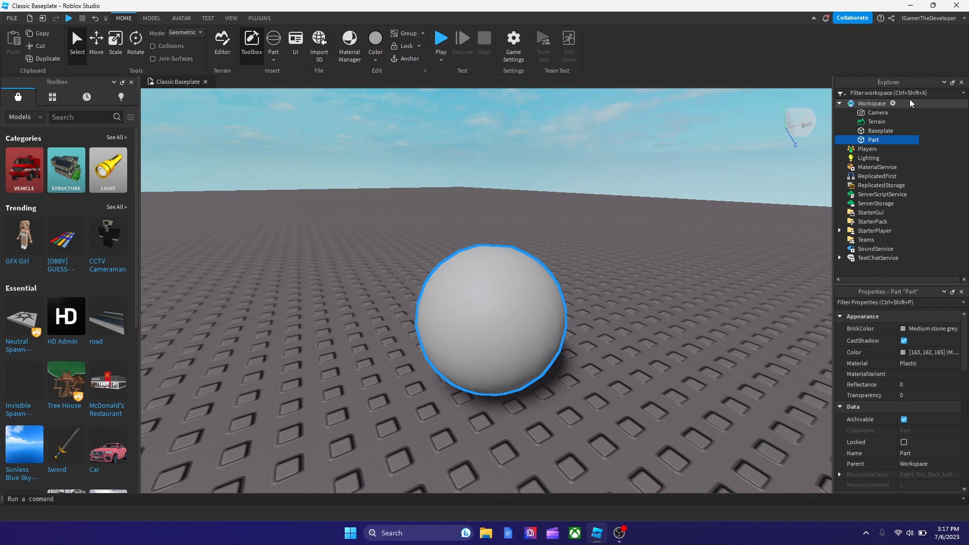
pyautogui.moveTo(279, 91)
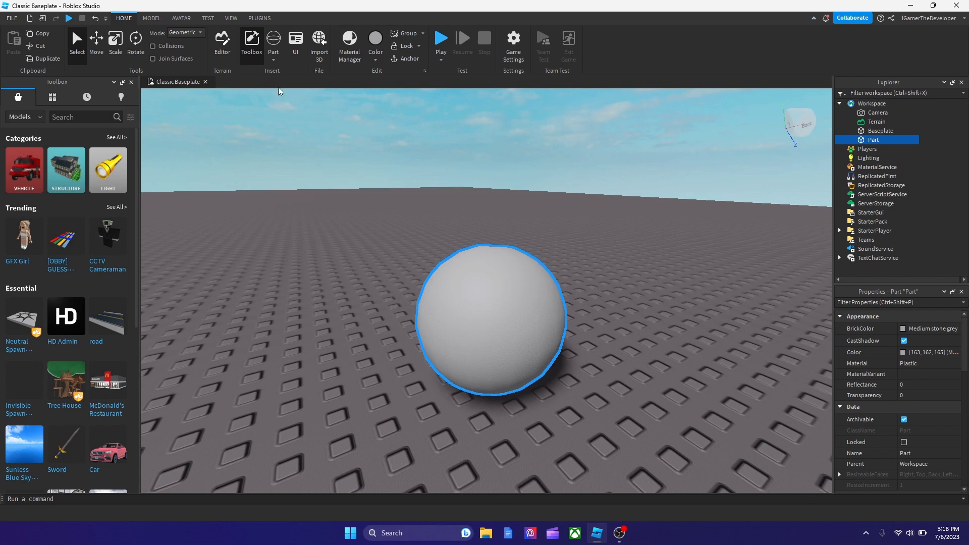
# Step: Add a ParticleEmitter to the sphere part by searching 'partic' in the insert list
pyautogui.click(230, 18)
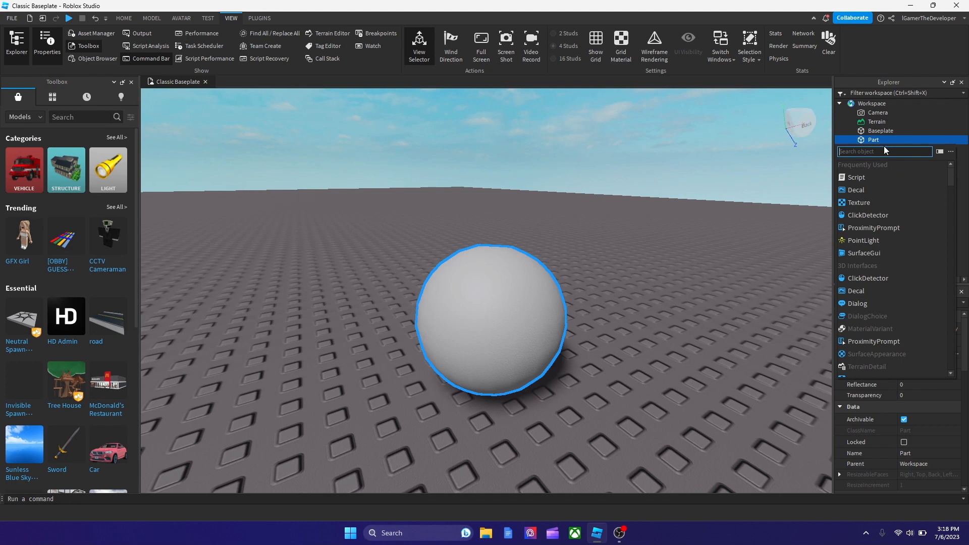
pyautogui.write('partic')
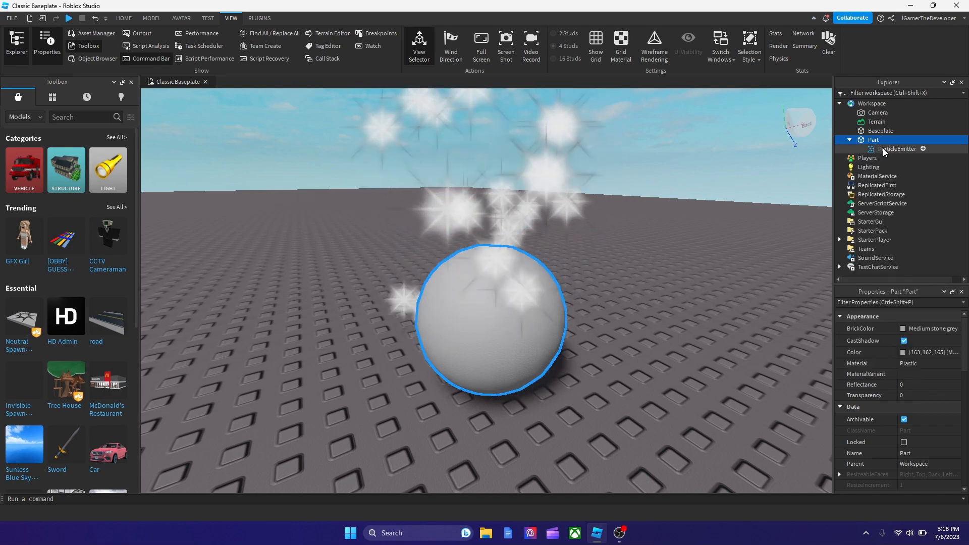
# Step: Set the ParticleEmitter's Color to red (255, 0, 0)
pyautogui.click(896, 149)
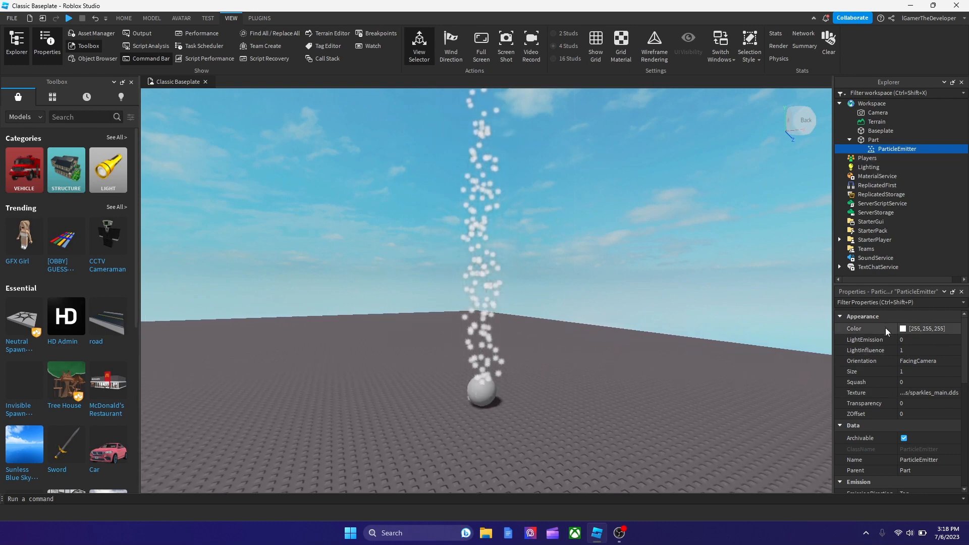
pyautogui.click(902, 328)
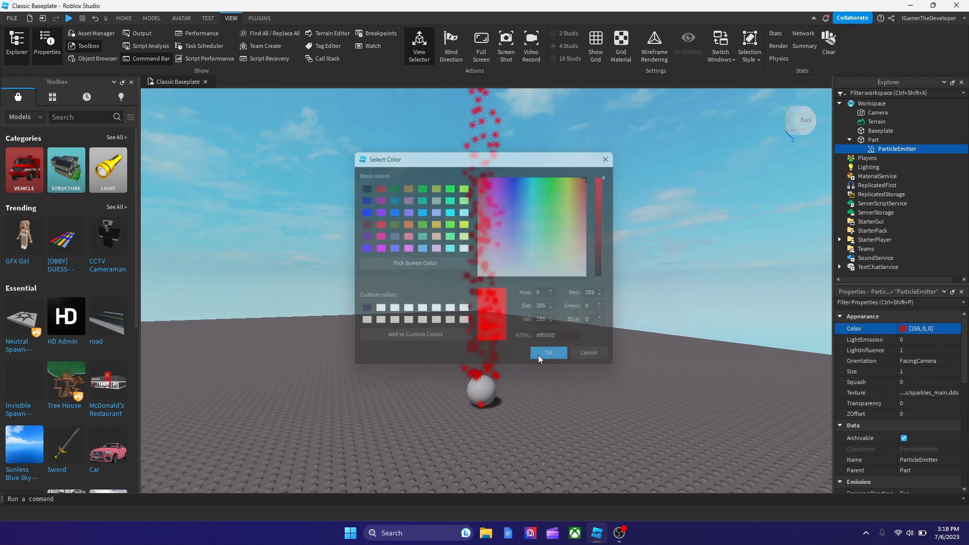
pyautogui.click(547, 353)
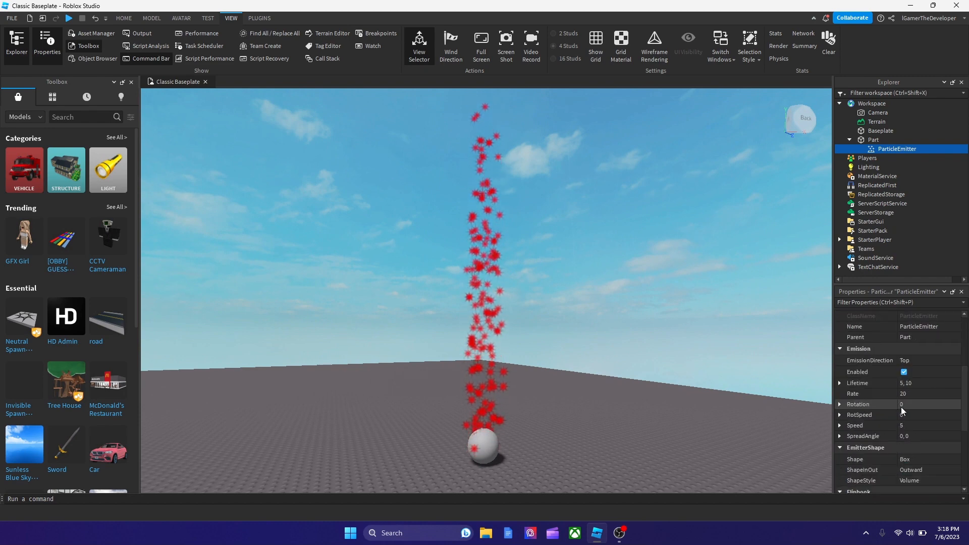
# Step: Shrink the particle Size to 0.2
pyautogui.scroll(-3)
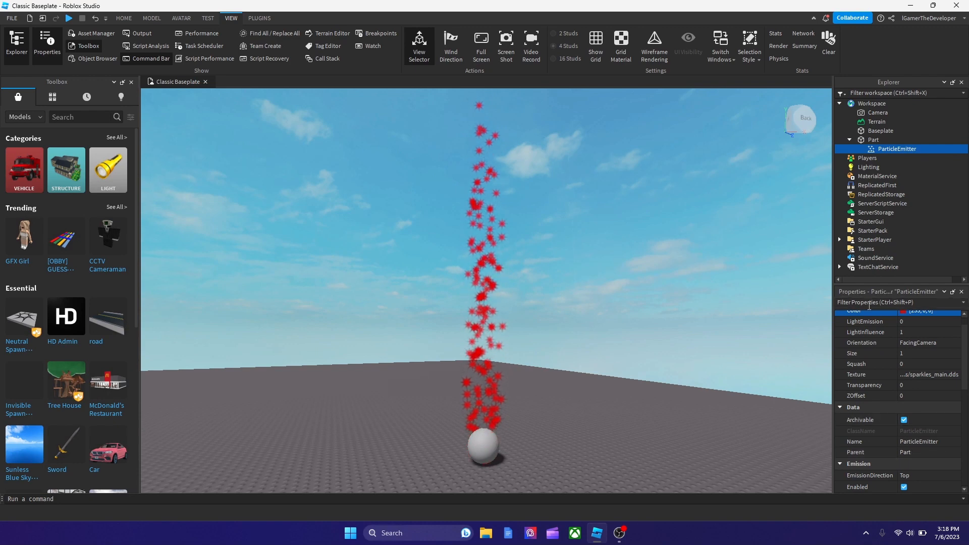
pyautogui.click(920, 353)
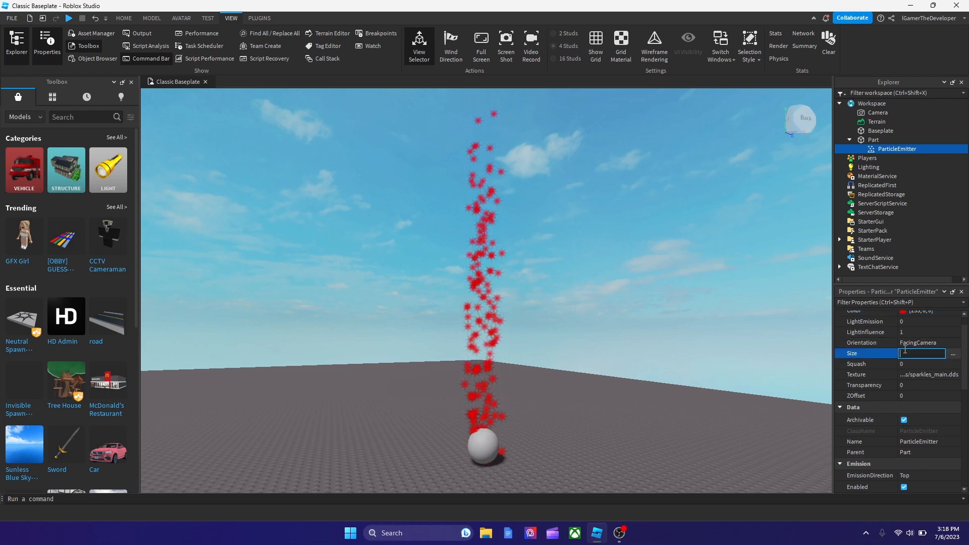
pyautogui.write('0.2')
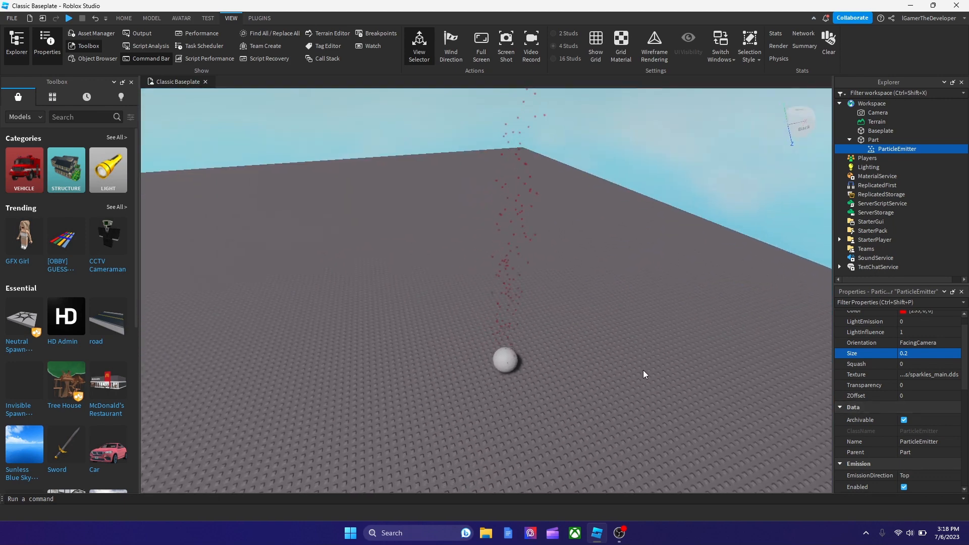
# Step: Set Transparency to 1 to test invisibility, then settle on 0.3
pyautogui.click(923, 385)
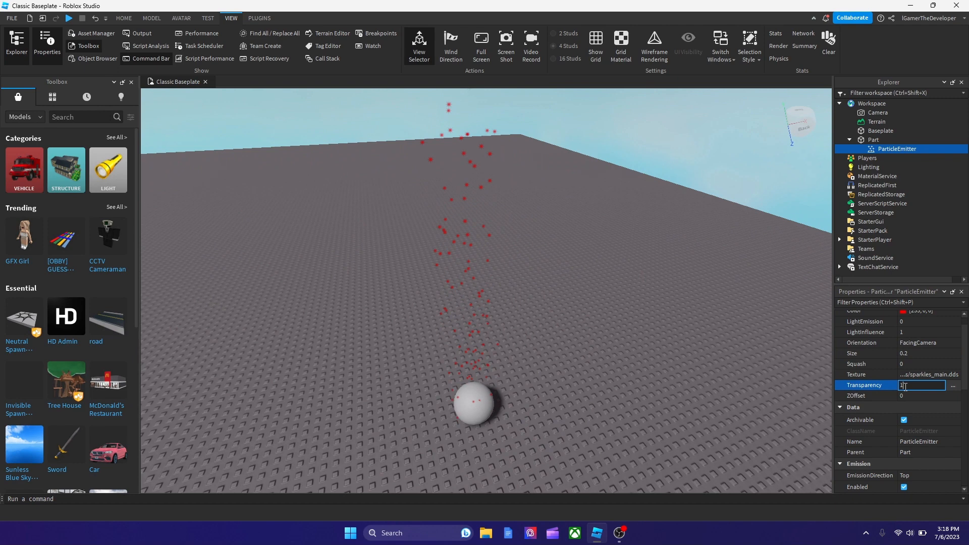
pyautogui.write('1')
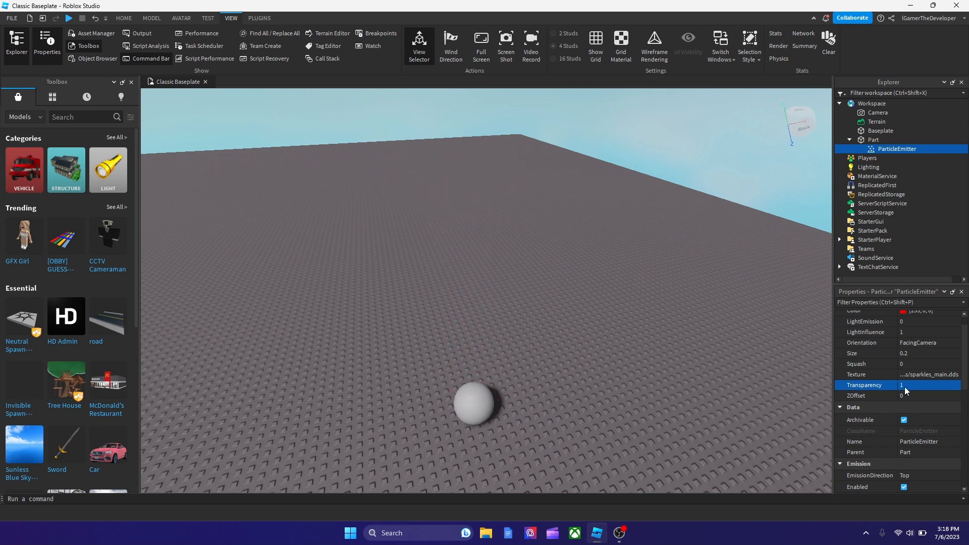
pyautogui.click(920, 385)
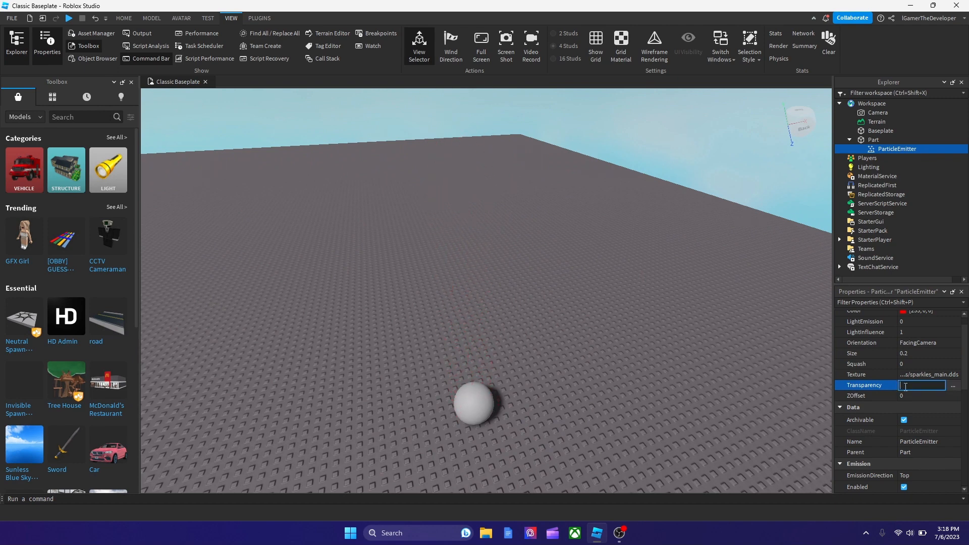
pyautogui.write('0.3')
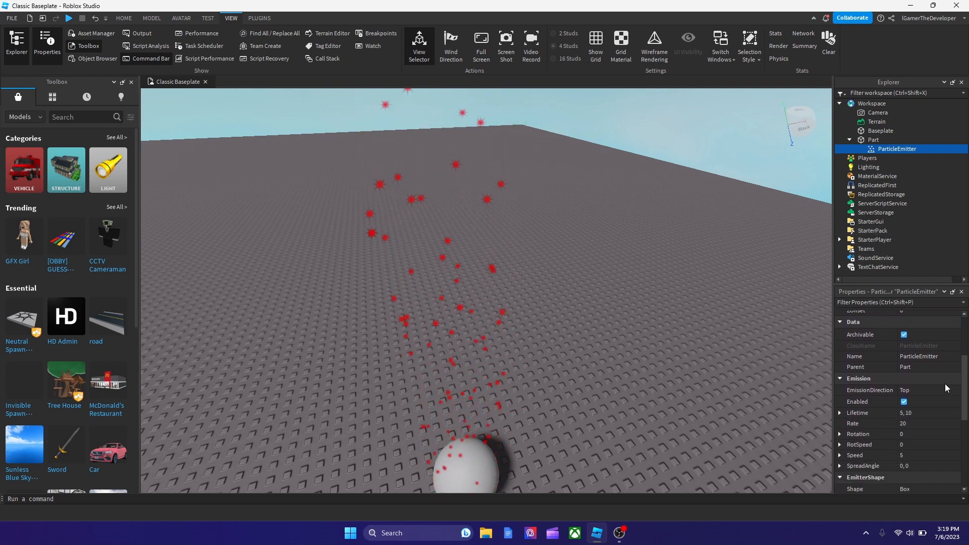
# Step: Set the emitter's Lifetime to 2 and Rate to 5
pyautogui.click(912, 413)
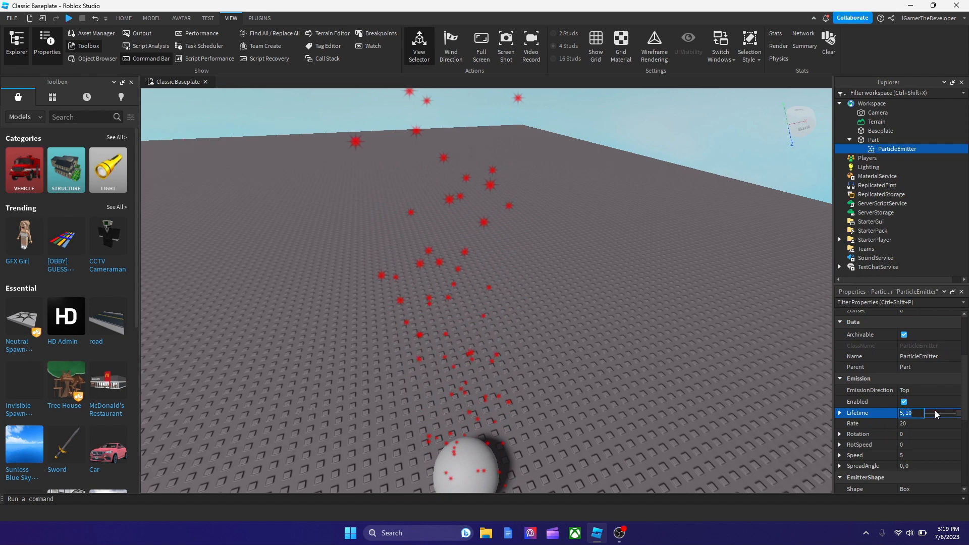
pyautogui.write('2')
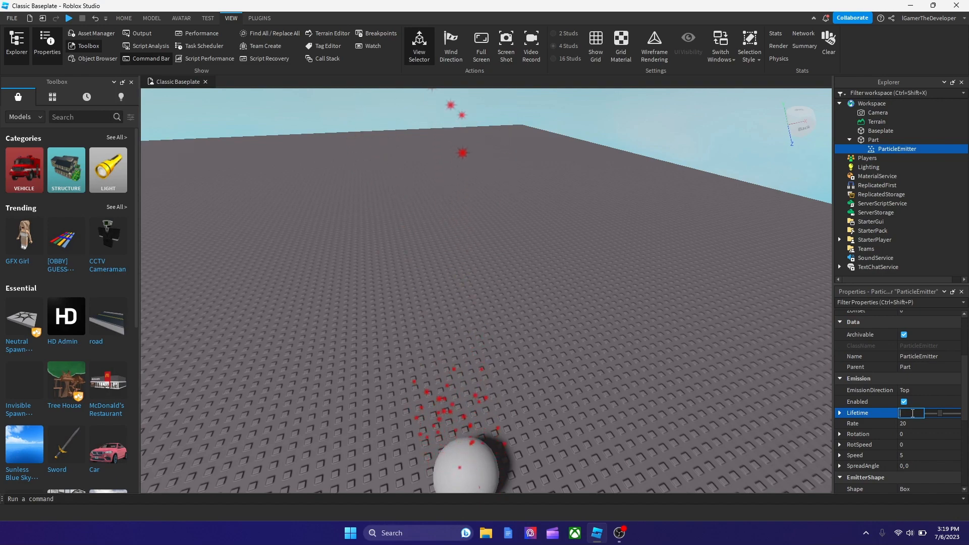
pyautogui.write('2')
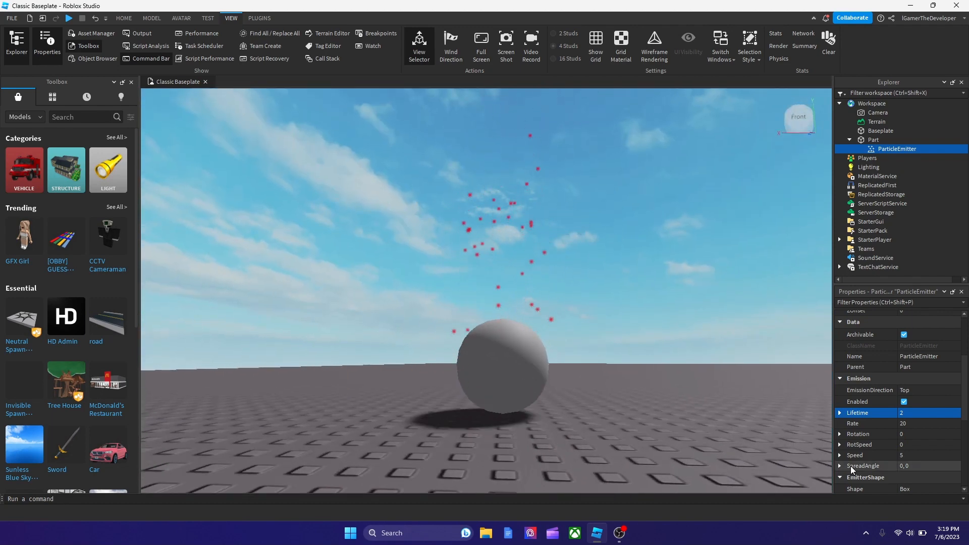
pyautogui.click(914, 424)
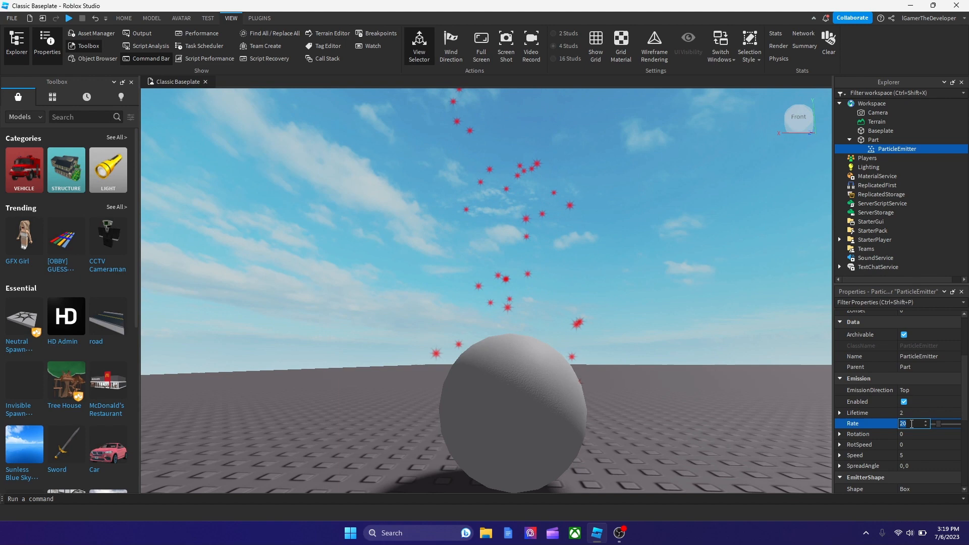
pyautogui.write('5')
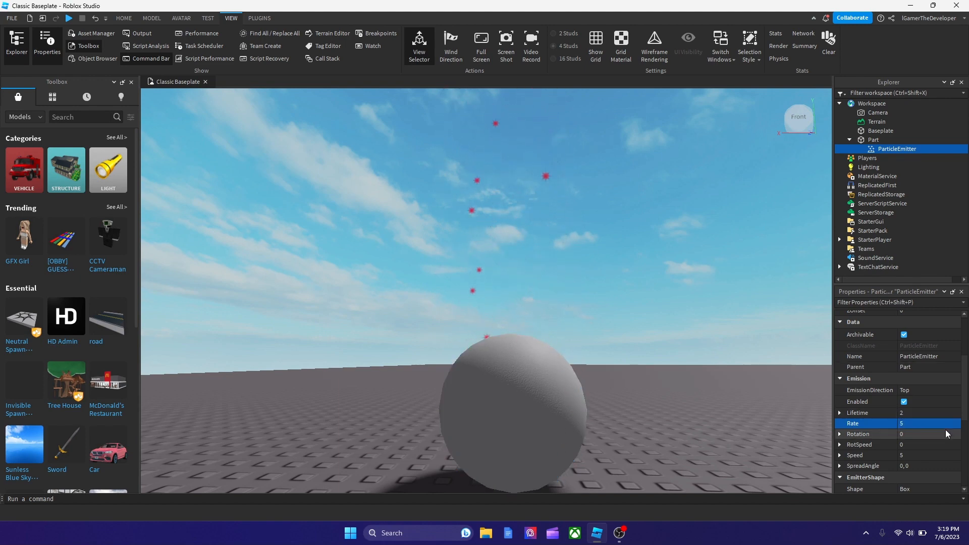
# Step: Set Rotation to 155 and slide RotSpeed to 50
pyautogui.click(921, 401)
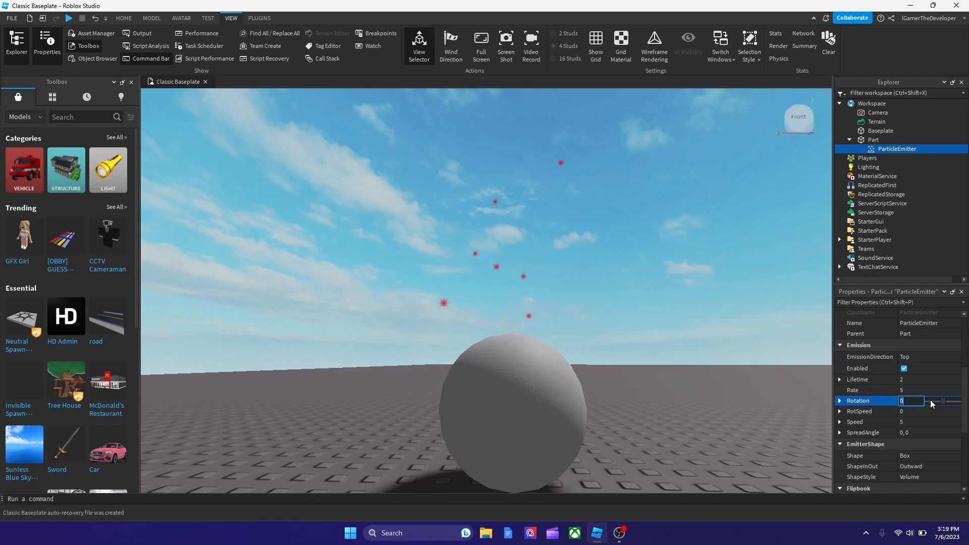
pyautogui.write('155')
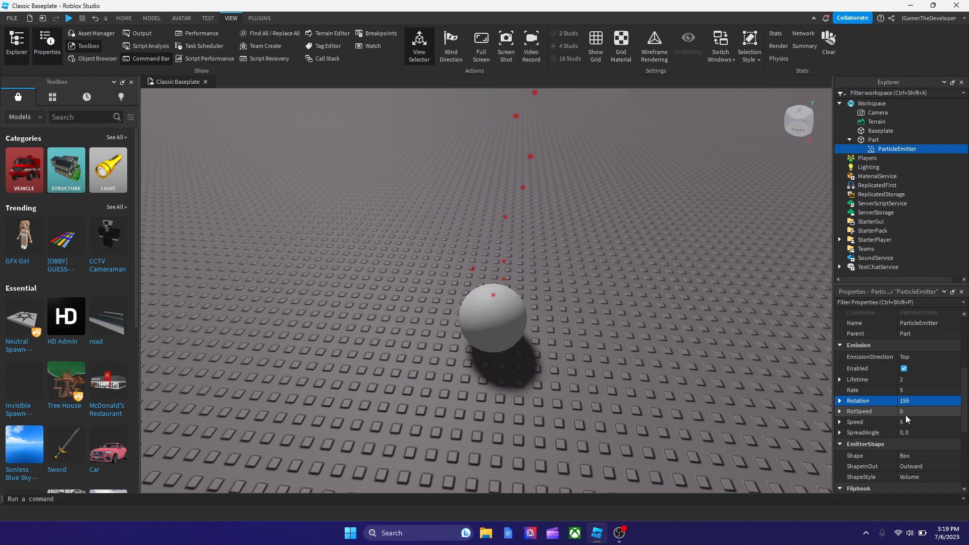
pyautogui.moveTo(921, 410); pyautogui.dragTo(951, 410)
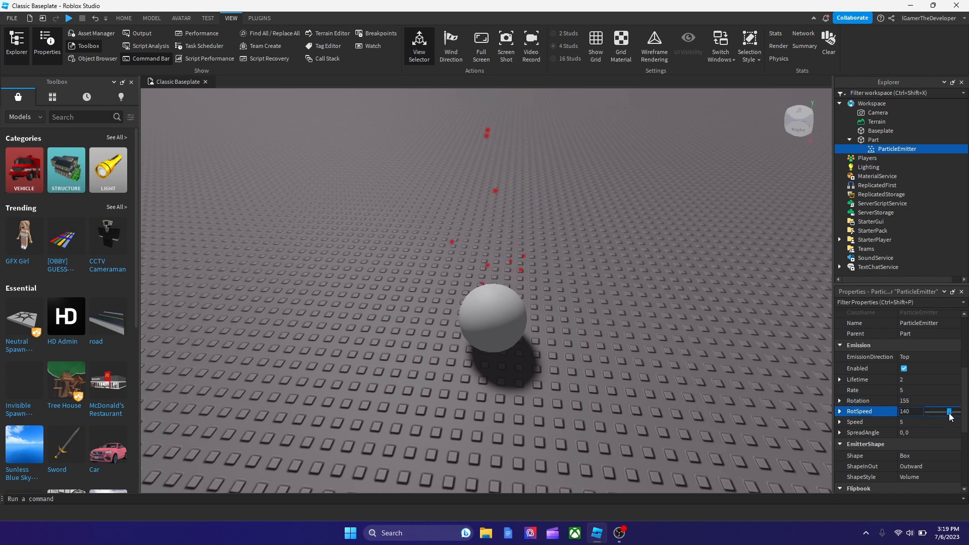
pyautogui.moveTo(949, 411); pyautogui.dragTo(904, 411)
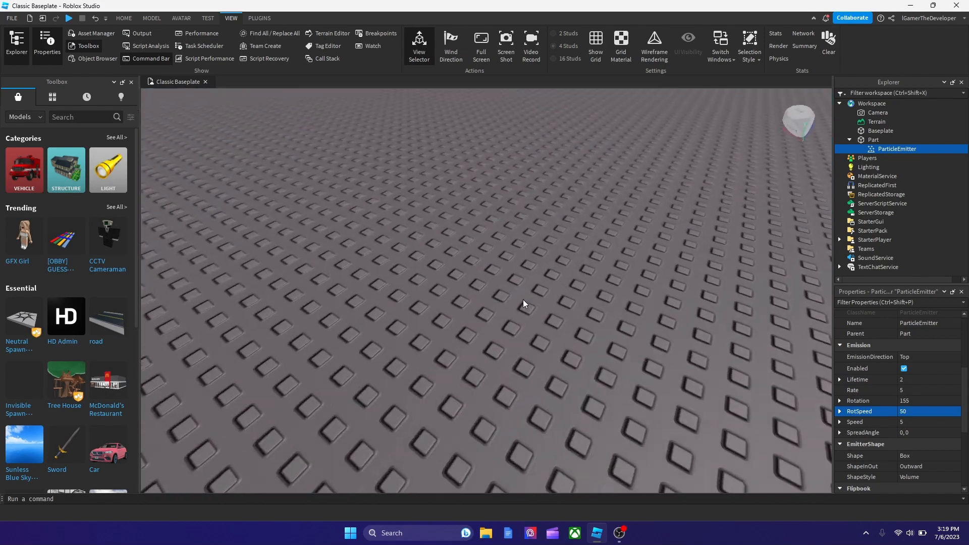
pyautogui.click(911, 421)
pyautogui.write('34')
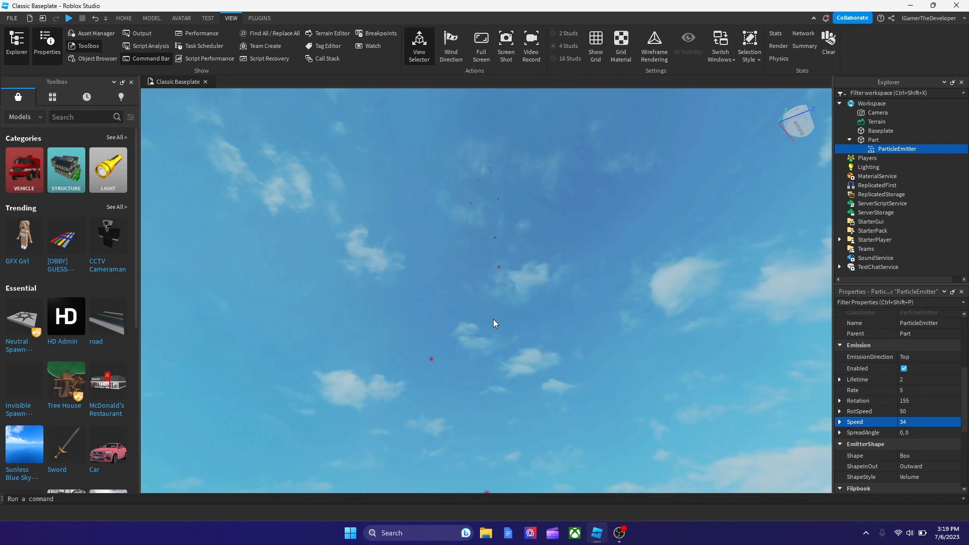
pyautogui.moveTo(643, 297)
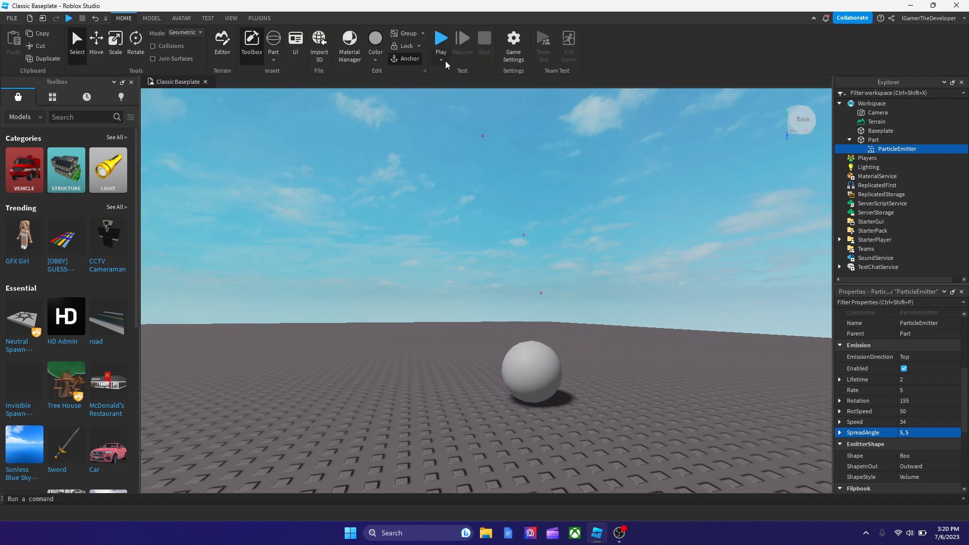
# Step: Start a playtest of the scene with Play on the Home tab
pyautogui.click(440, 38)
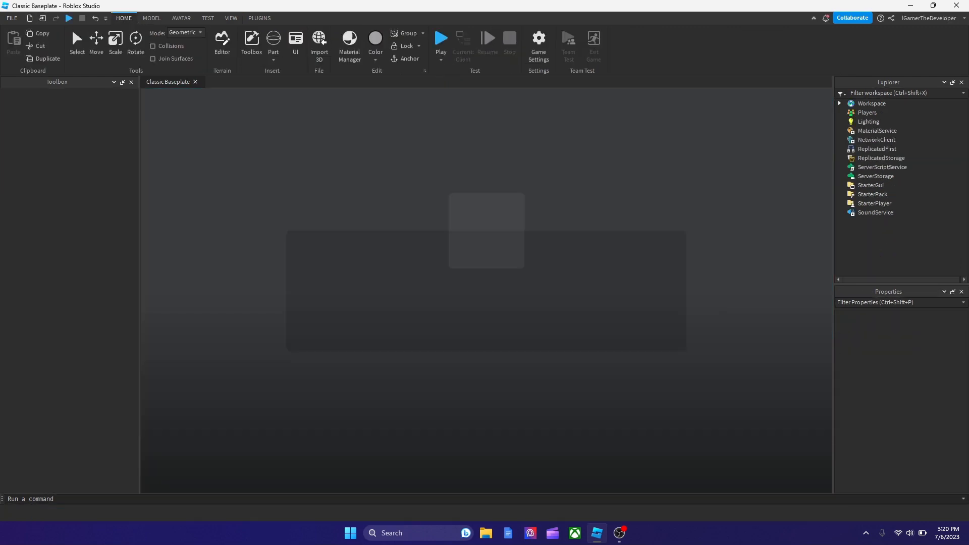